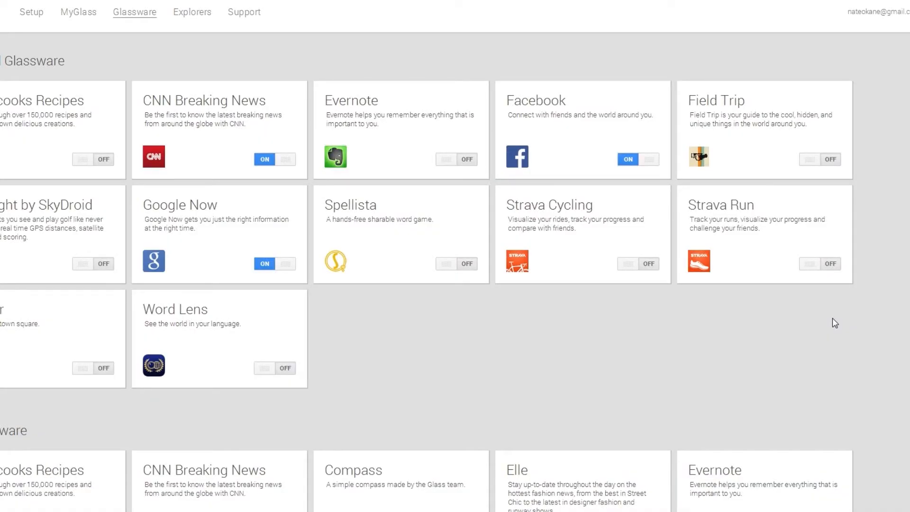
Step: Turn the Word Lens glassware card from OFF to ON in the Glassware list
{"action": "scroll", "scroll_direction": "down", "scroll_amount": 3}
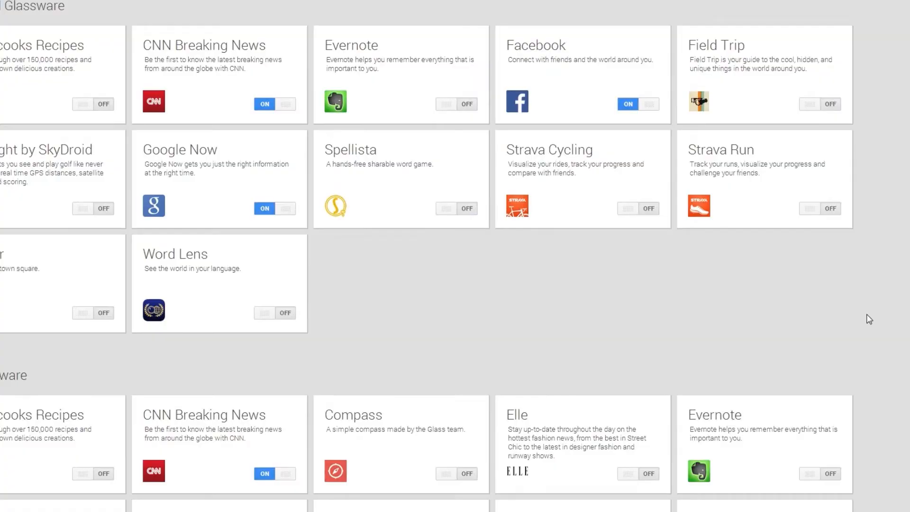
{"action": "scroll", "scroll_direction": "down", "scroll_amount": 3}
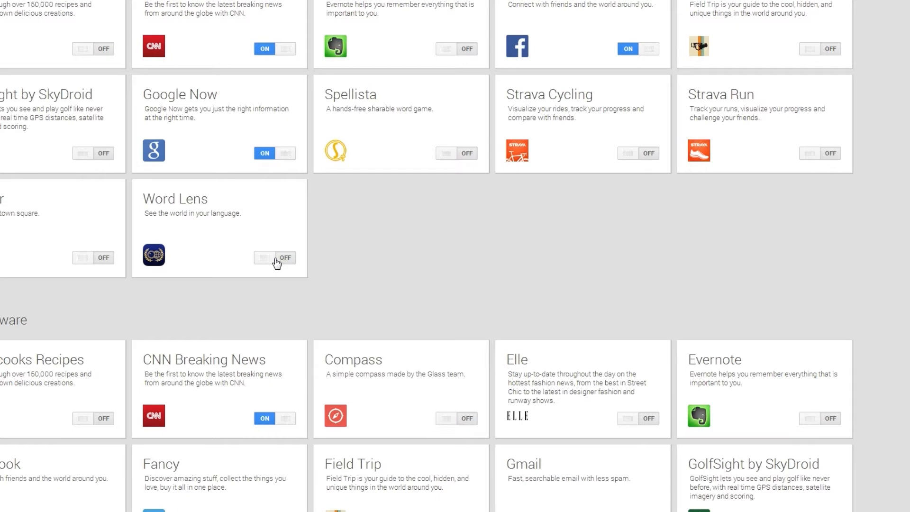
{"action": "left_click", "coordinate": [273, 257]}
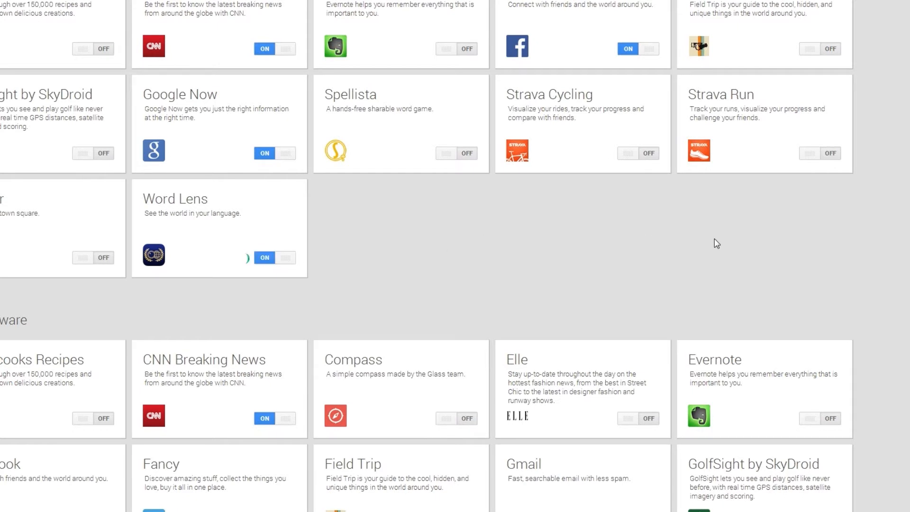
Step: Turn the Stopwatch and Timer glassware cards ON further down the list
{"action": "scroll", "scroll_direction": "down", "scroll_amount": 3}
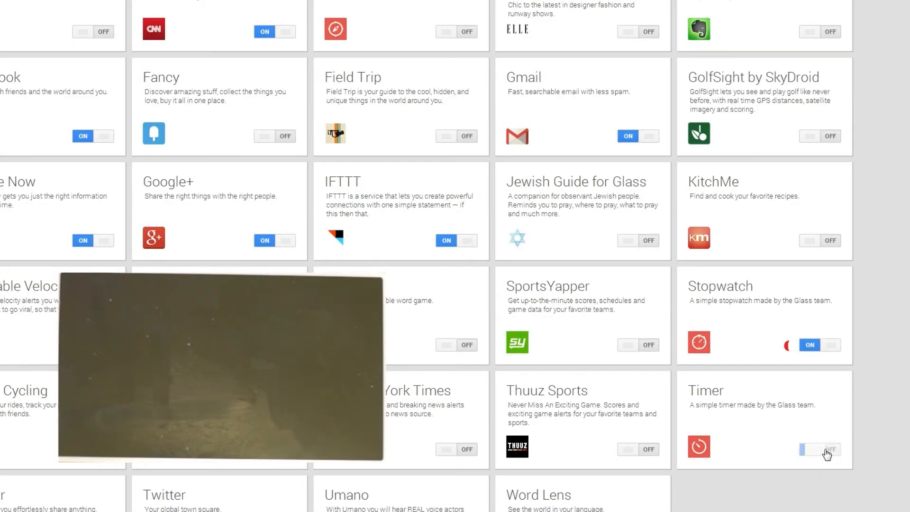
{"action": "left_click", "coordinate": [819, 448]}
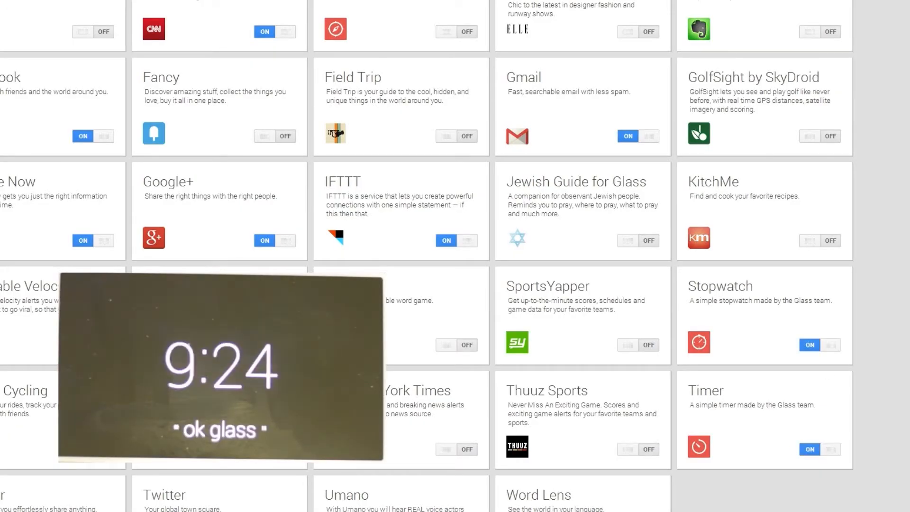